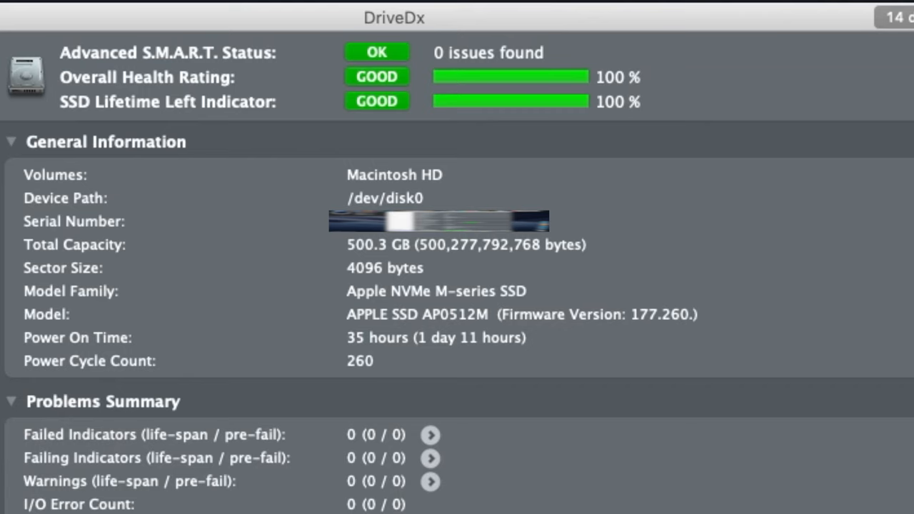
# Show the Macintosh HD SSD's full health indicators list, all rated OK.
pyautogui.click(285, 48)
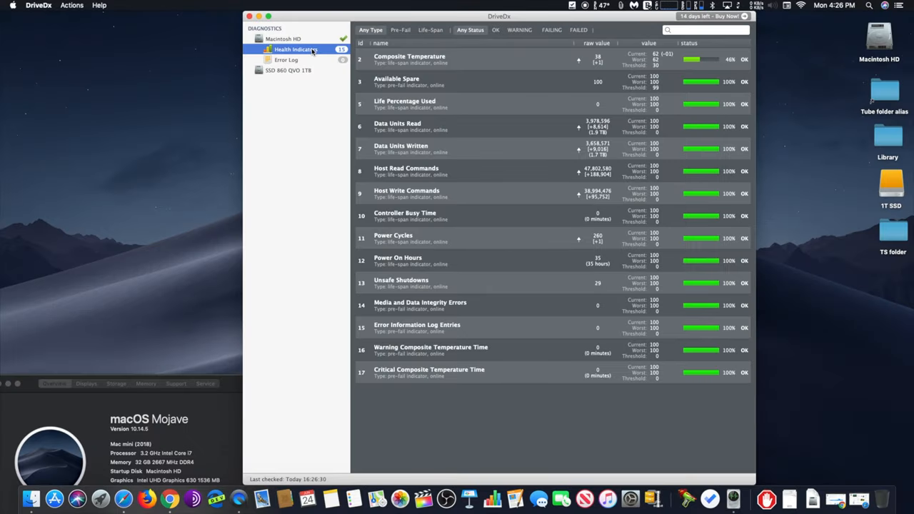
pyautogui.moveTo(305, 63)
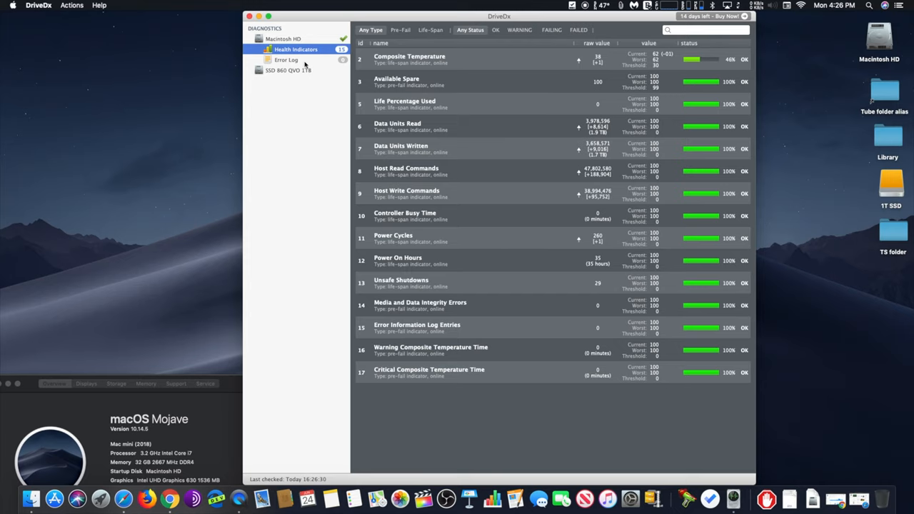